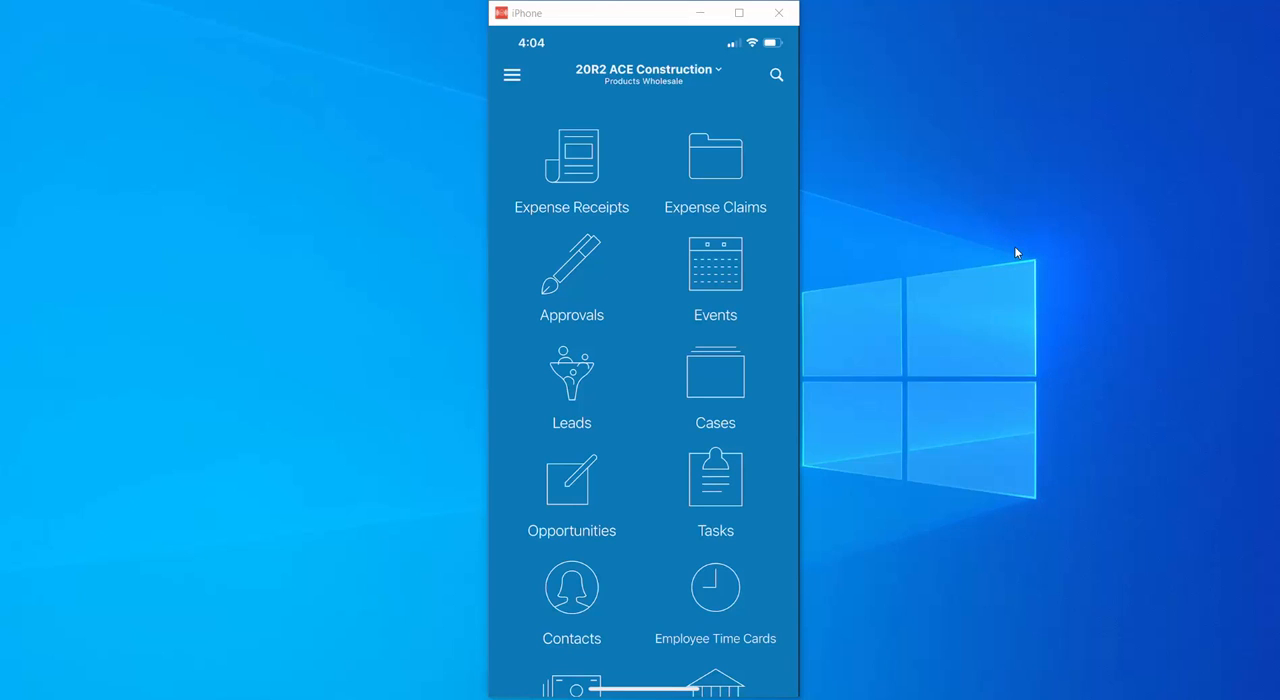
{"action": "mouse_move", "coordinate": [992, 248]}
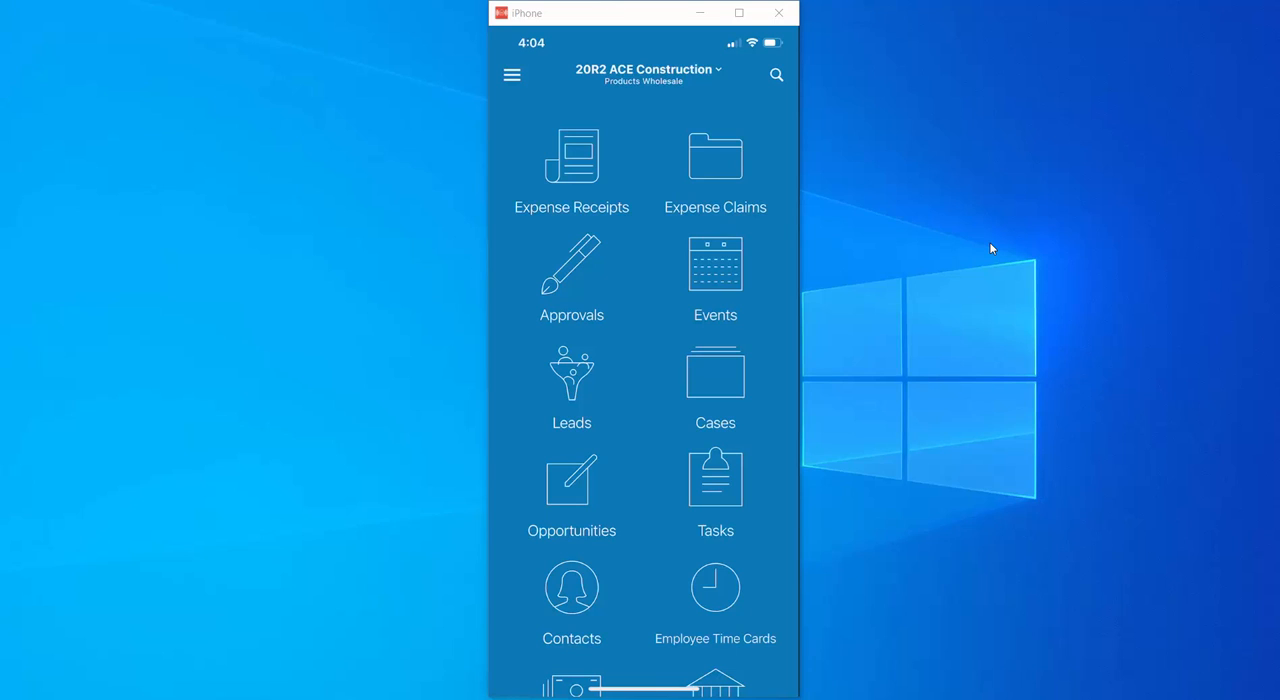
- Show the Expense Receipts list with entries like Lodging during training and Breakfast at Denny's
{"action": "scroll", "scroll_direction": "down", "scroll_amount": 3}
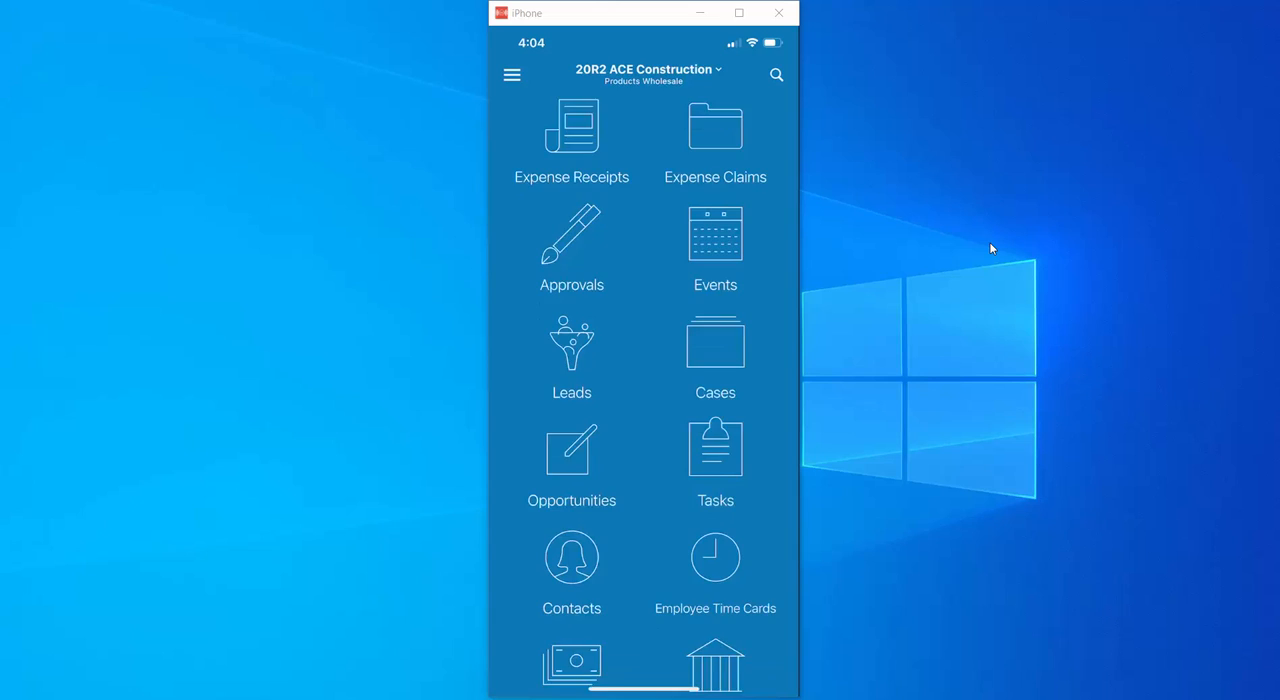
{"action": "scroll", "scroll_direction": "down", "scroll_amount": 3}
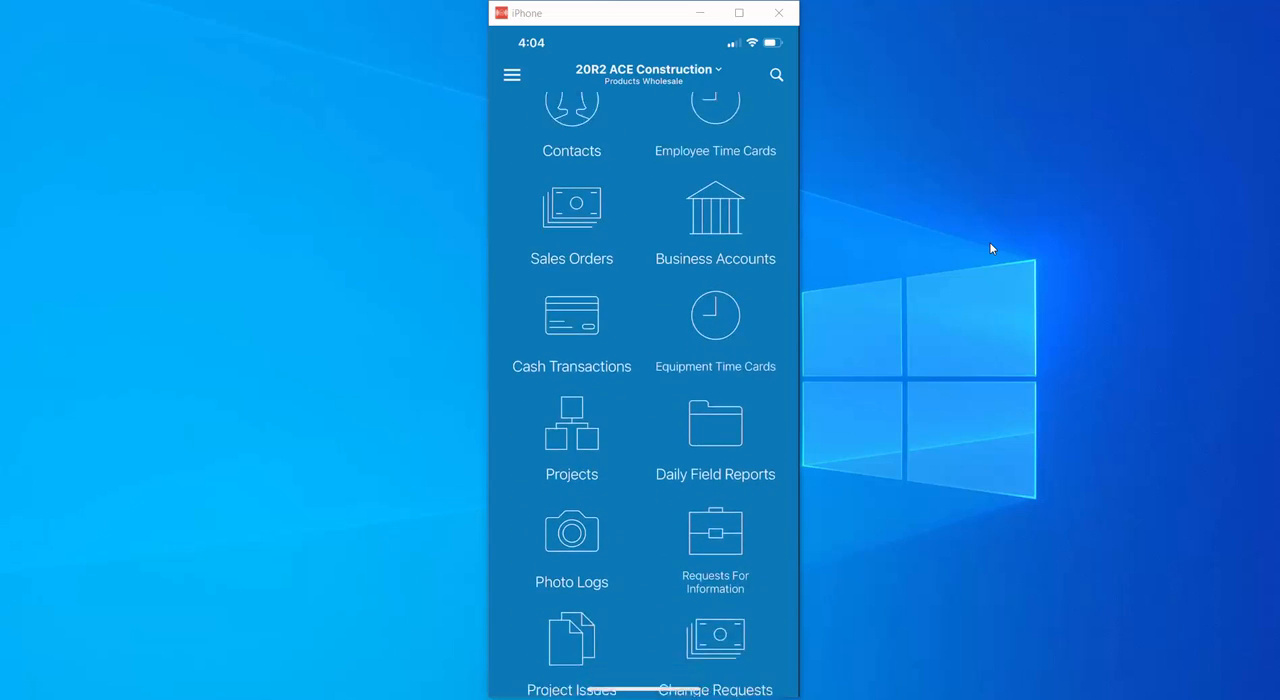
{"action": "scroll", "scroll_direction": "down", "scroll_amount": 3}
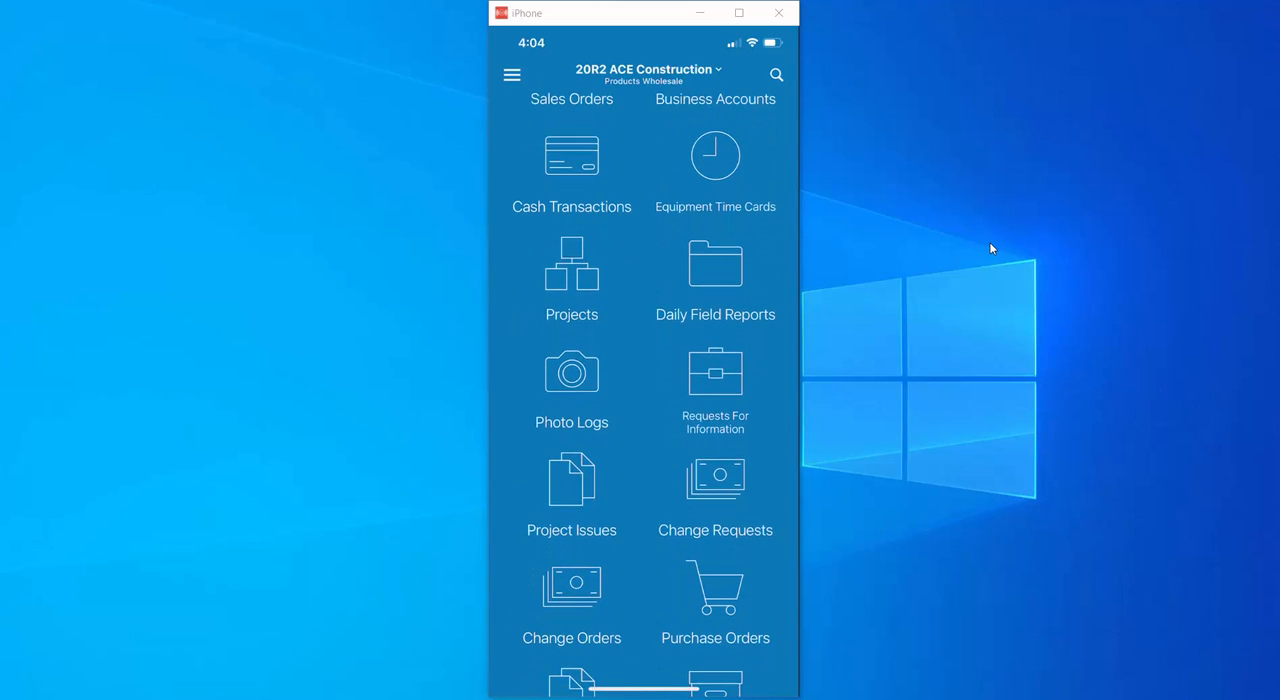
{"action": "scroll", "scroll_direction": "down", "scroll_amount": 3}
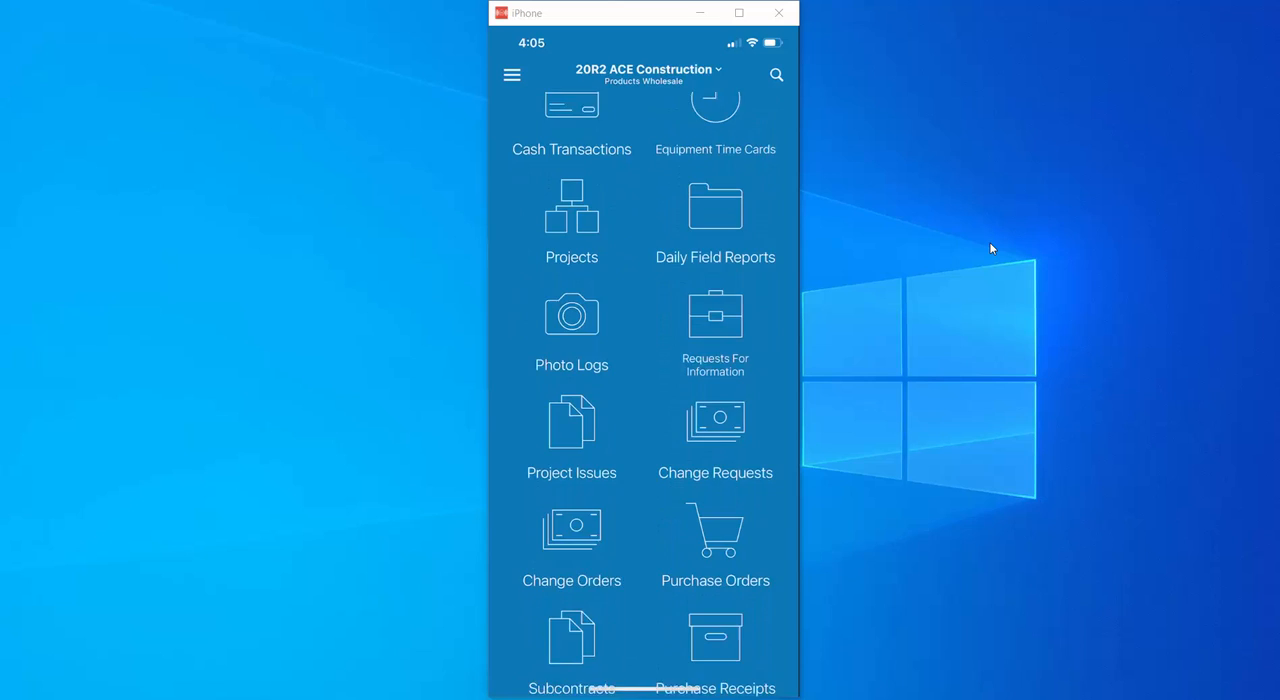
{"action": "scroll", "scroll_direction": "down", "scroll_amount": 3}
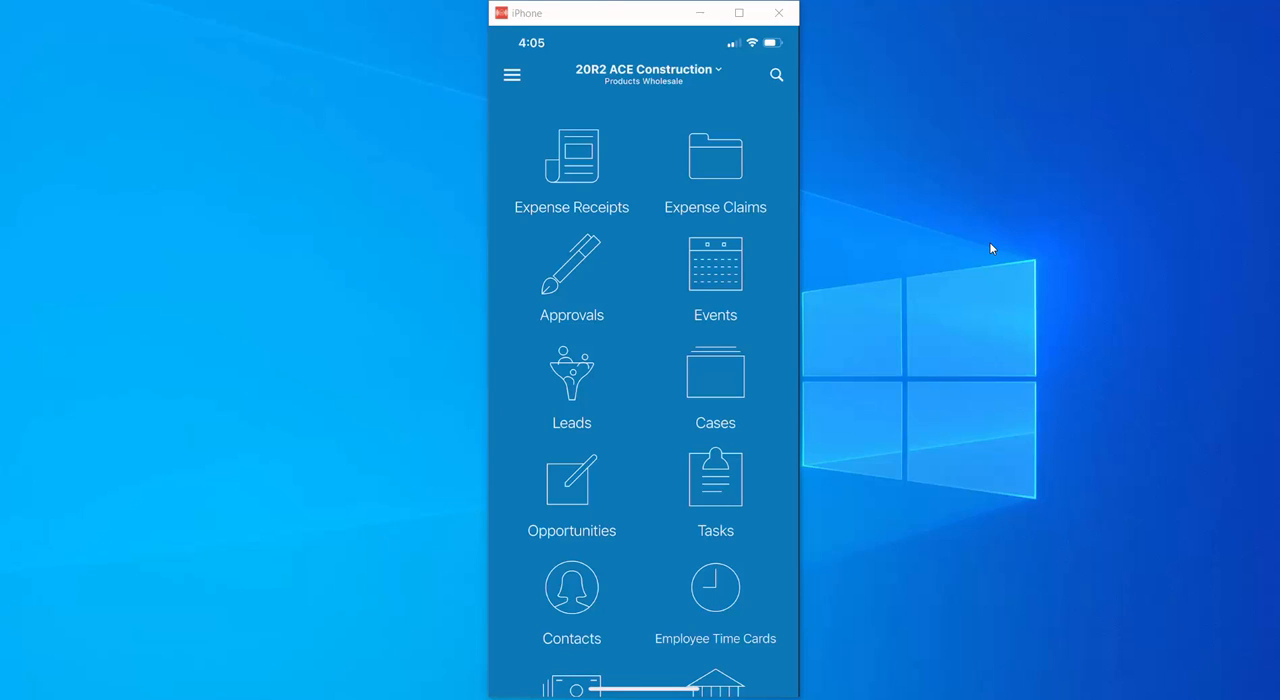
{"action": "mouse_move", "coordinate": [572, 180]}
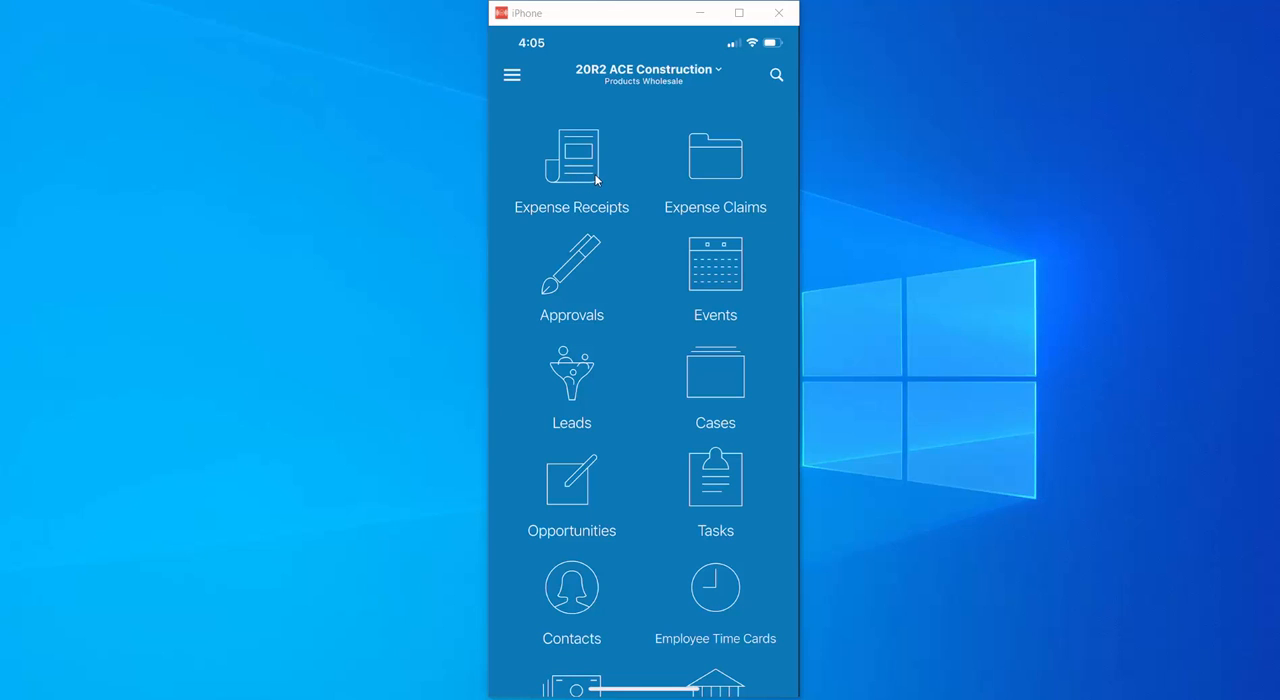
{"action": "left_click", "coordinate": [572, 156]}
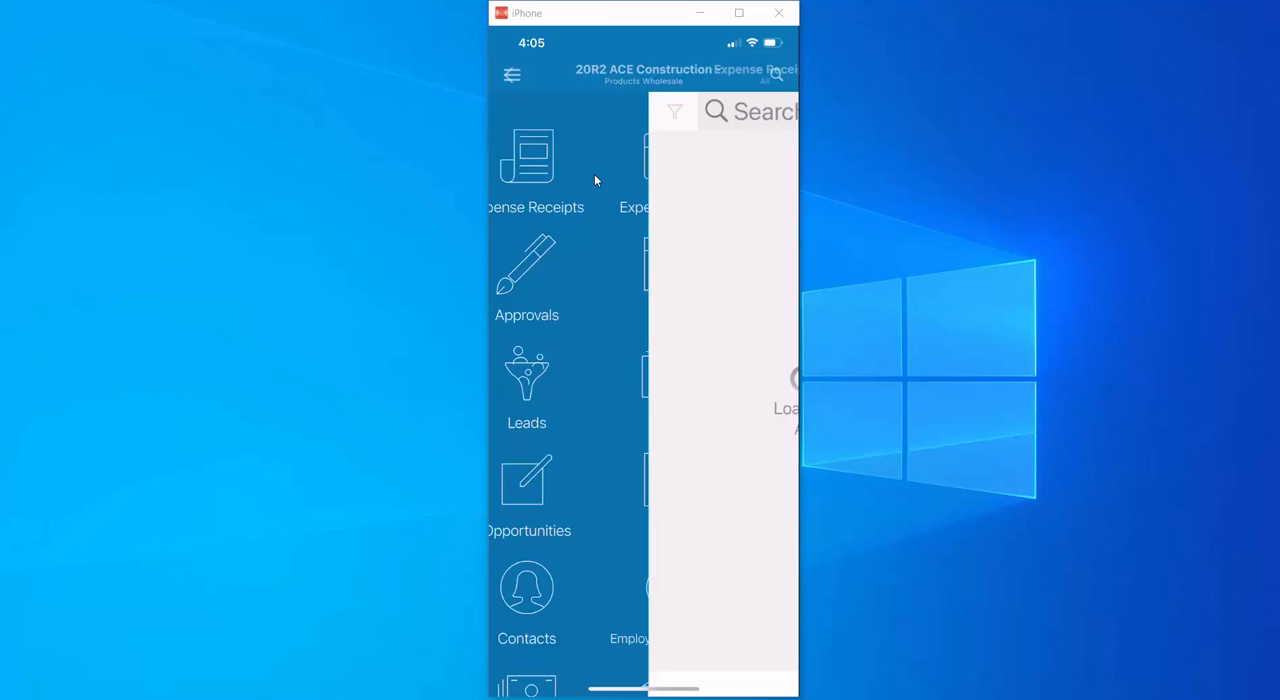
{"action": "left_click", "coordinate": [528, 160]}
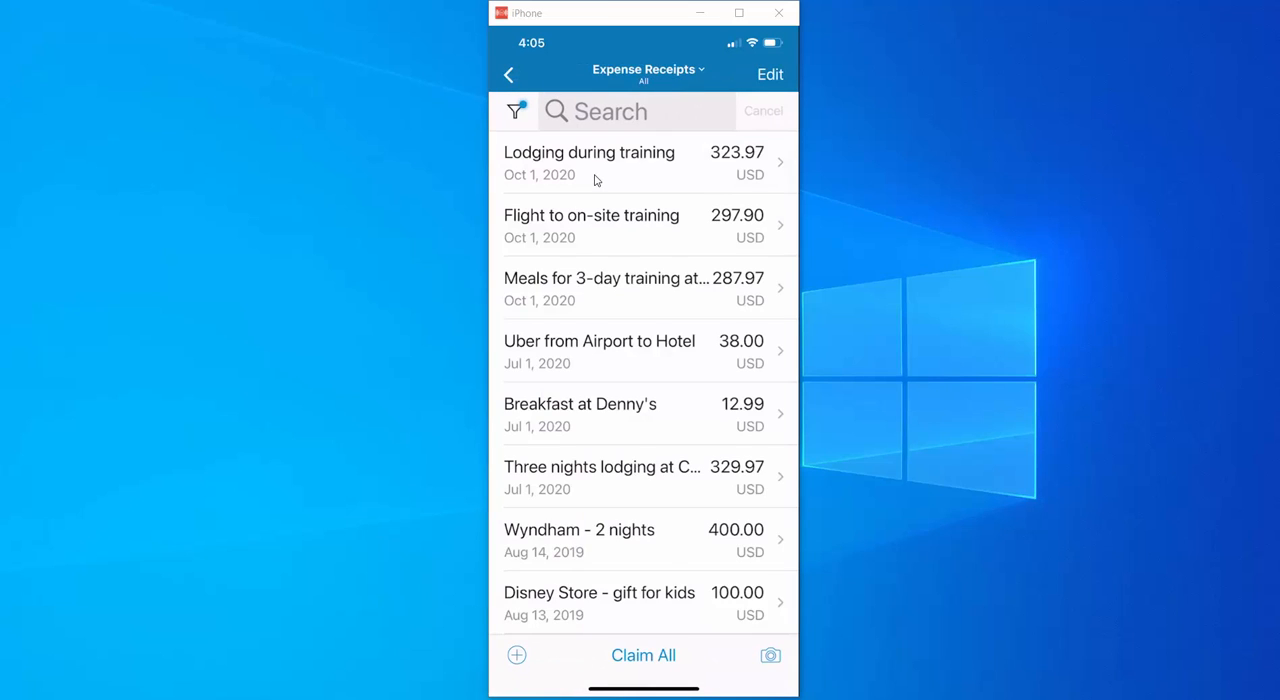
{"action": "mouse_move", "coordinate": [600, 184]}
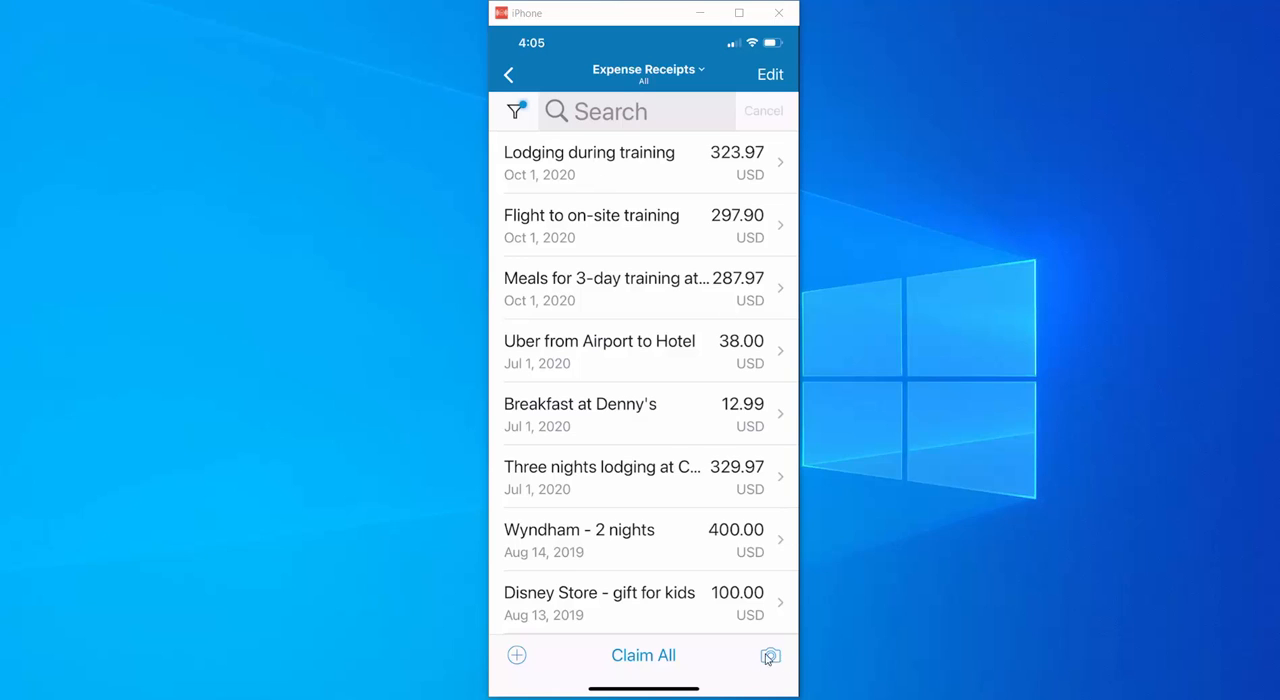
{"action": "mouse_move", "coordinate": [770, 668]}
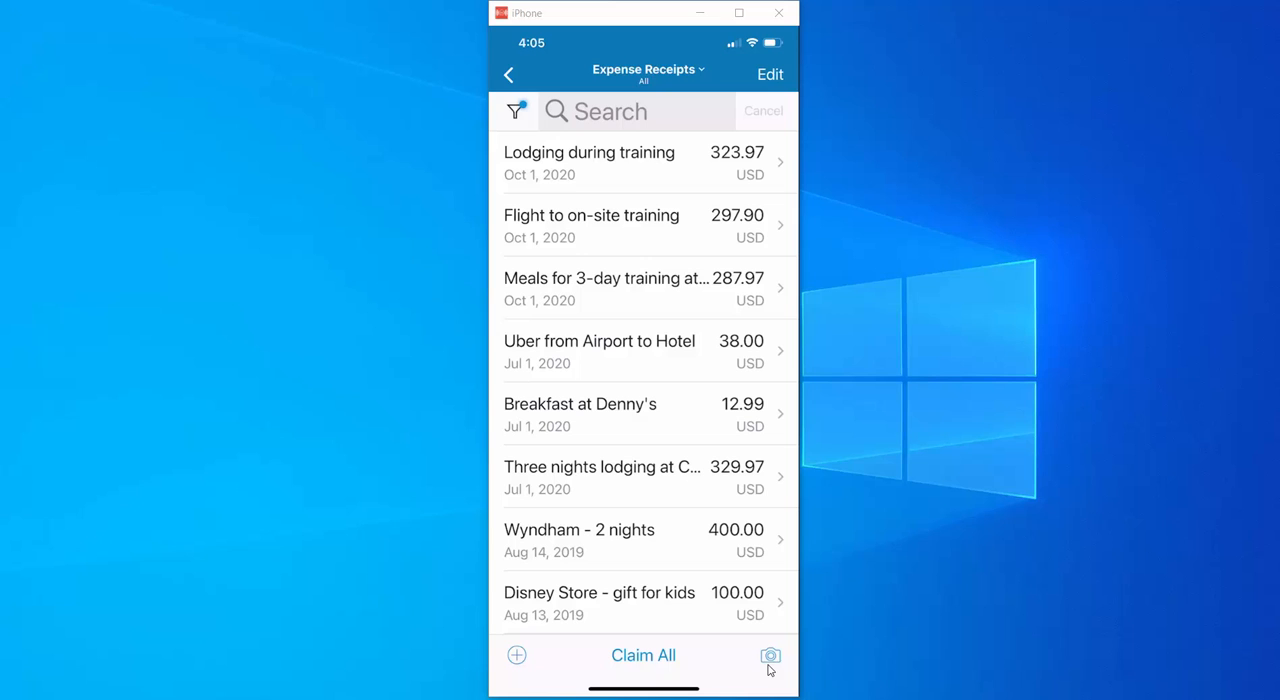
- Capture and crop a photo of the Table #22 Kaizen Fusion Roll & Sushi receipt for a new expense receipt
{"action": "left_click", "coordinate": [770, 656]}
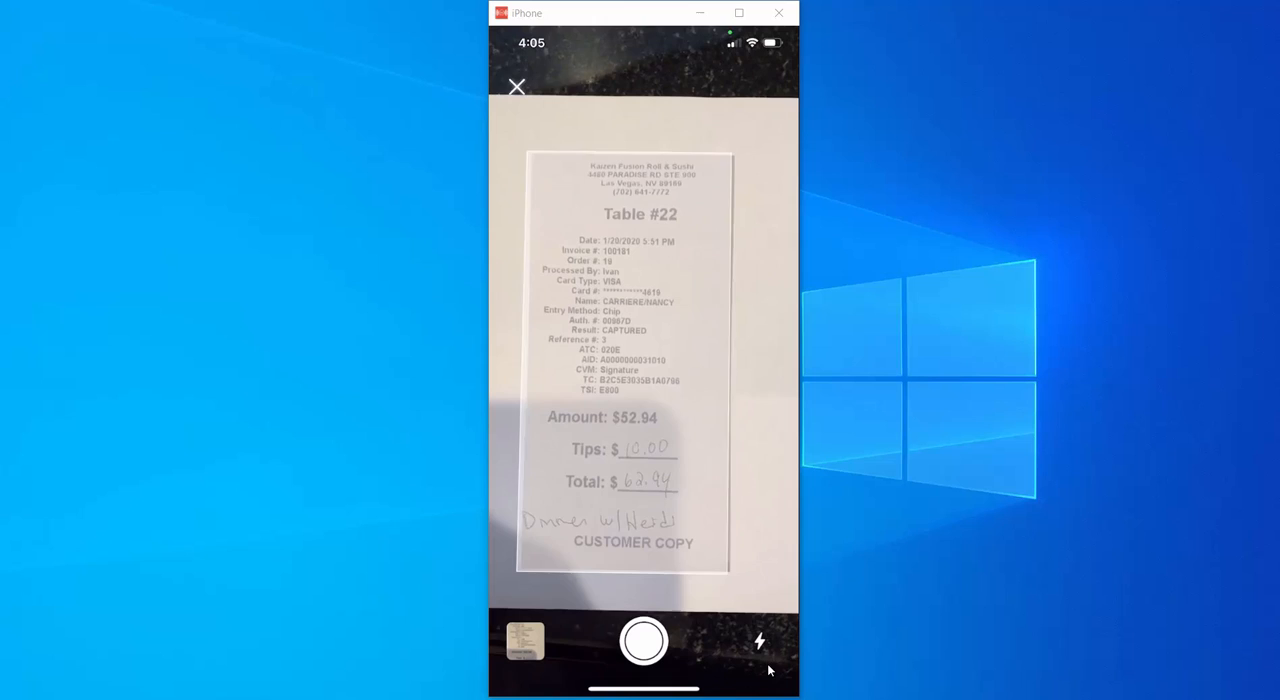
{"action": "left_click", "coordinate": [644, 644]}
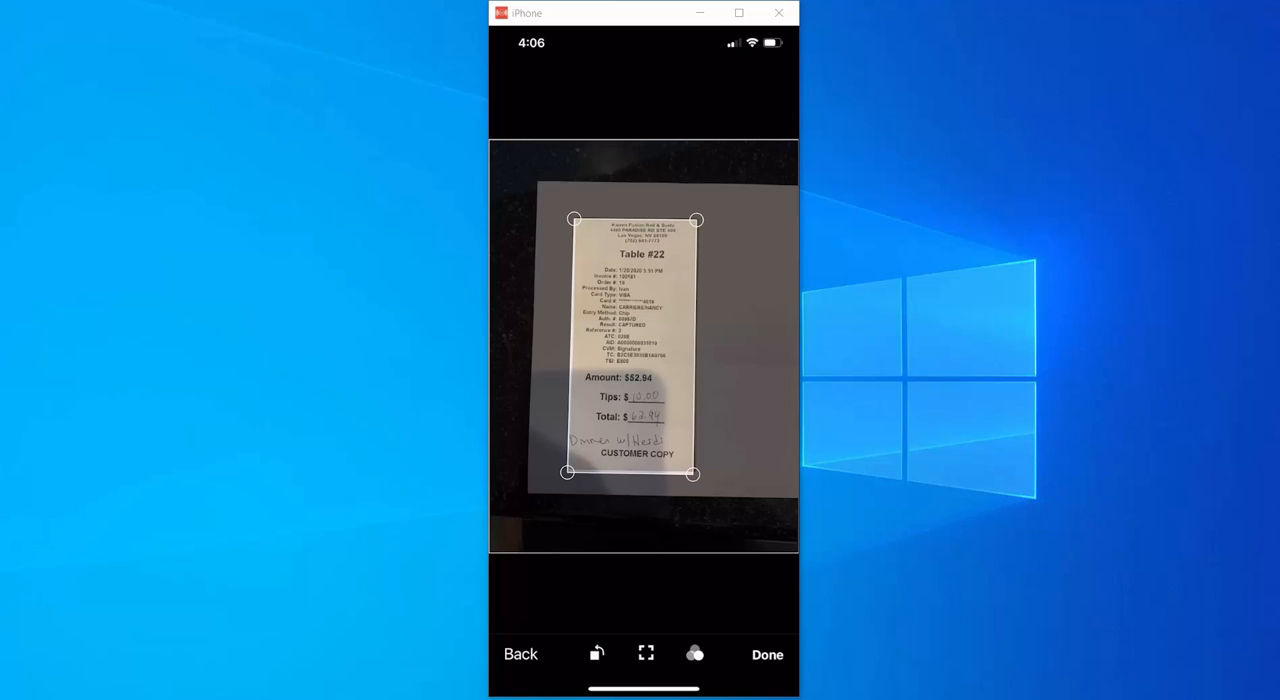
{"action": "left_click", "coordinate": [768, 654]}
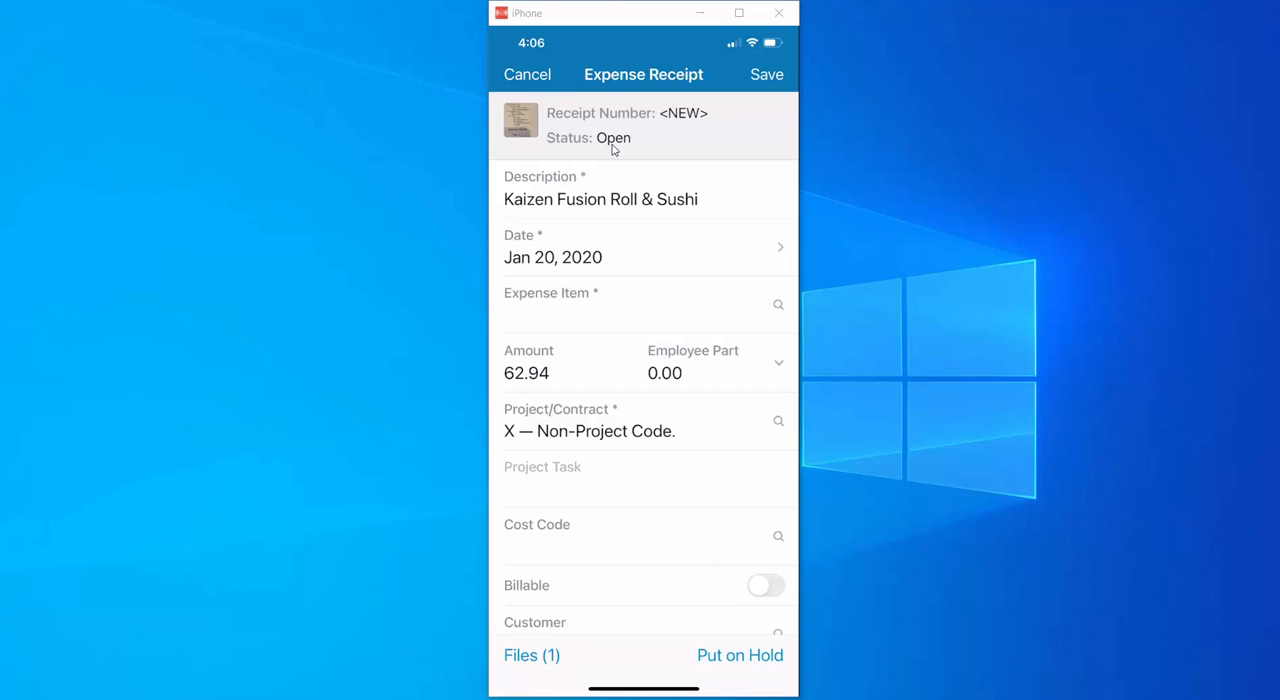
{"action": "mouse_move", "coordinate": [592, 212]}
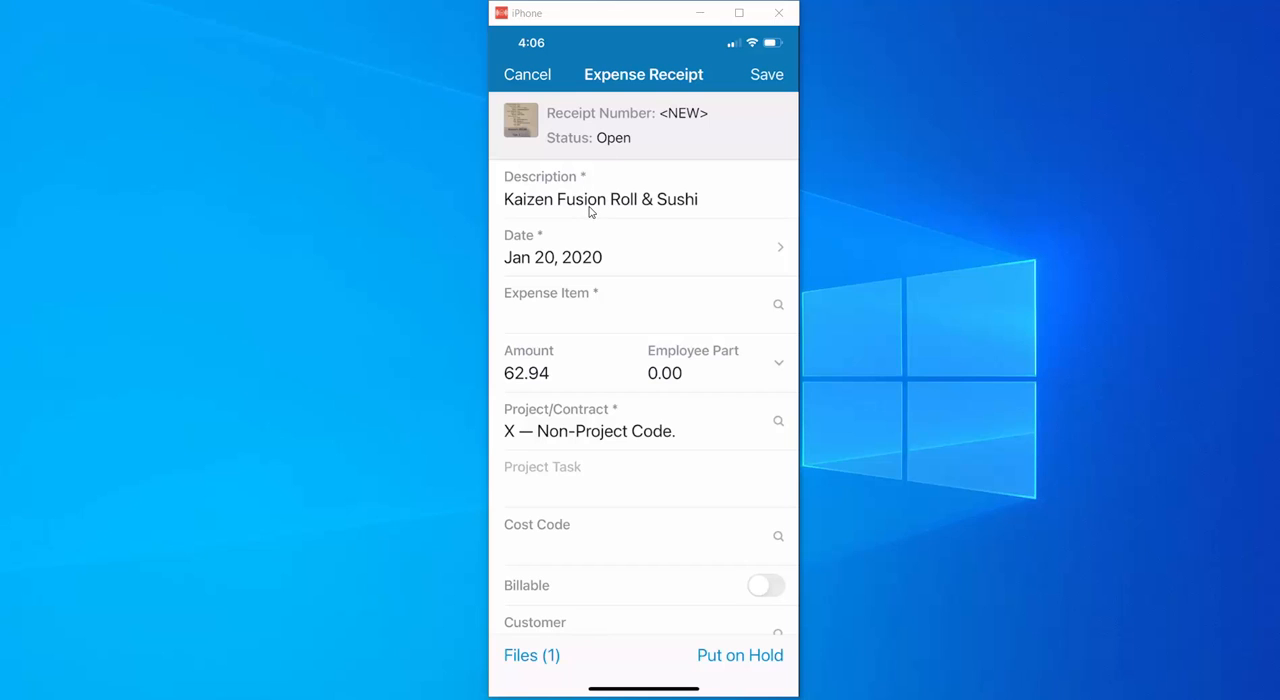
{"action": "mouse_move", "coordinate": [560, 270]}
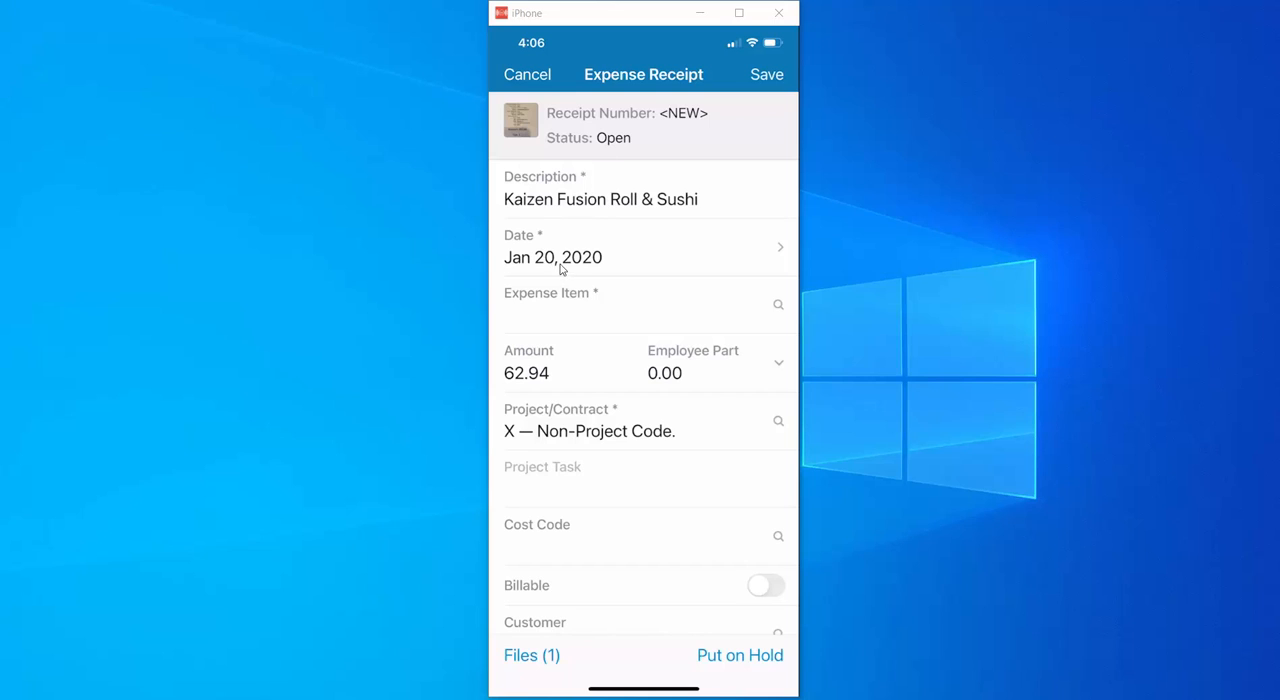
{"action": "mouse_move", "coordinate": [532, 400]}
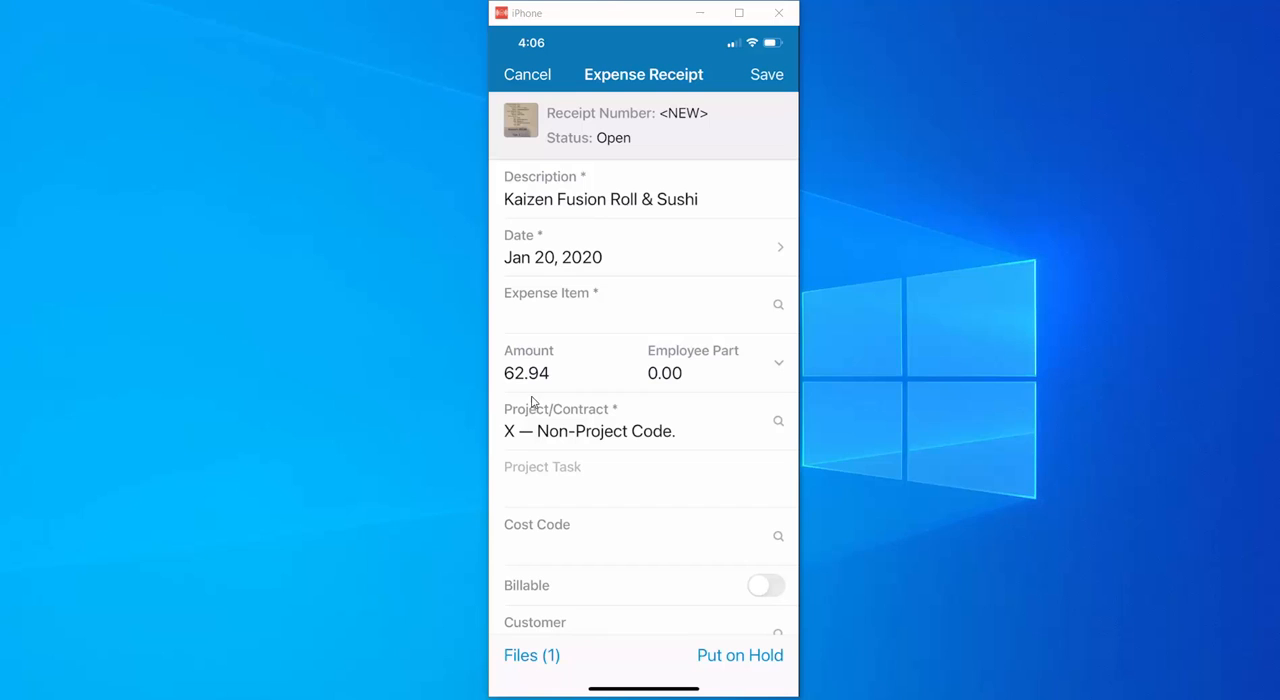
{"action": "mouse_move", "coordinate": [540, 386]}
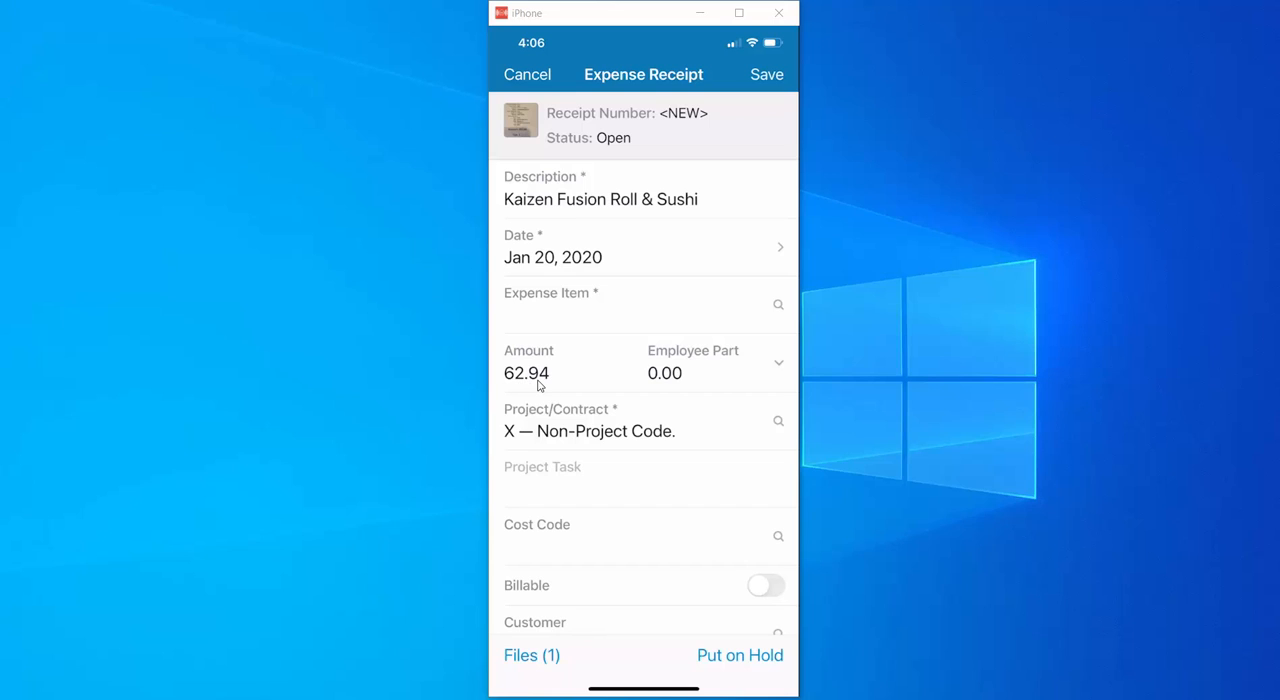
{"action": "mouse_move", "coordinate": [532, 388]}
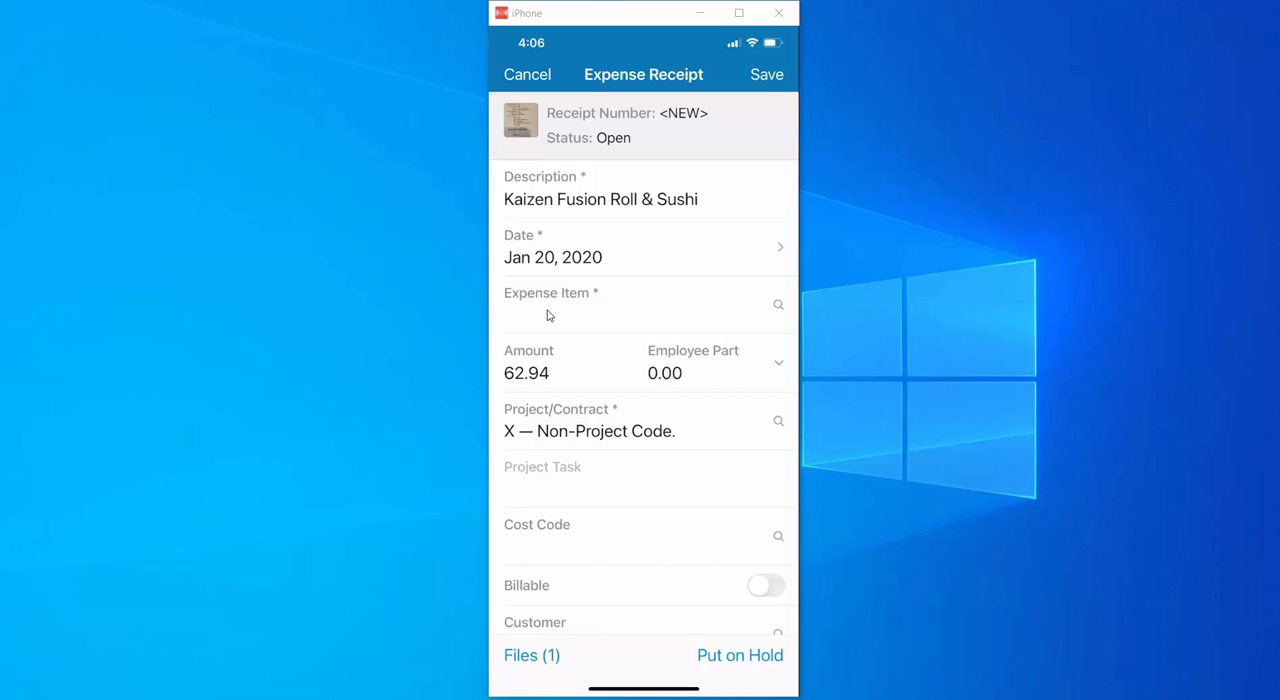
{"action": "mouse_move", "coordinate": [544, 320]}
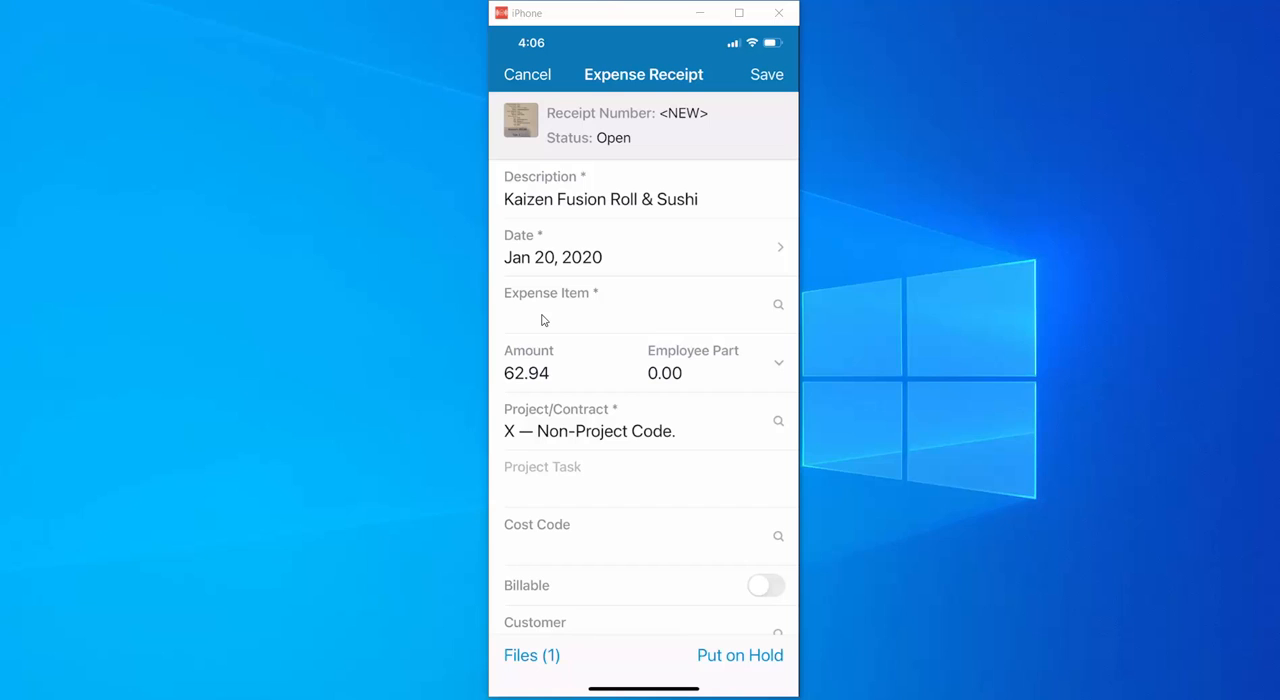
{"action": "mouse_move", "coordinate": [600, 300]}
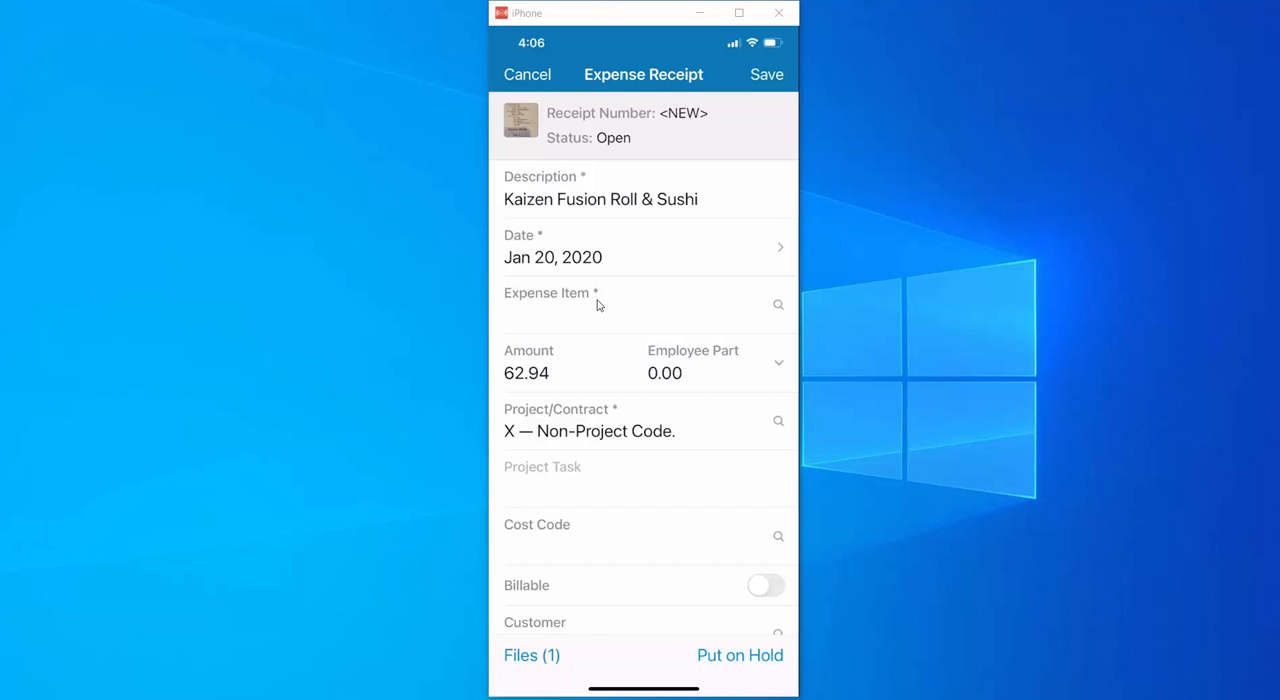
{"action": "mouse_move", "coordinate": [570, 328]}
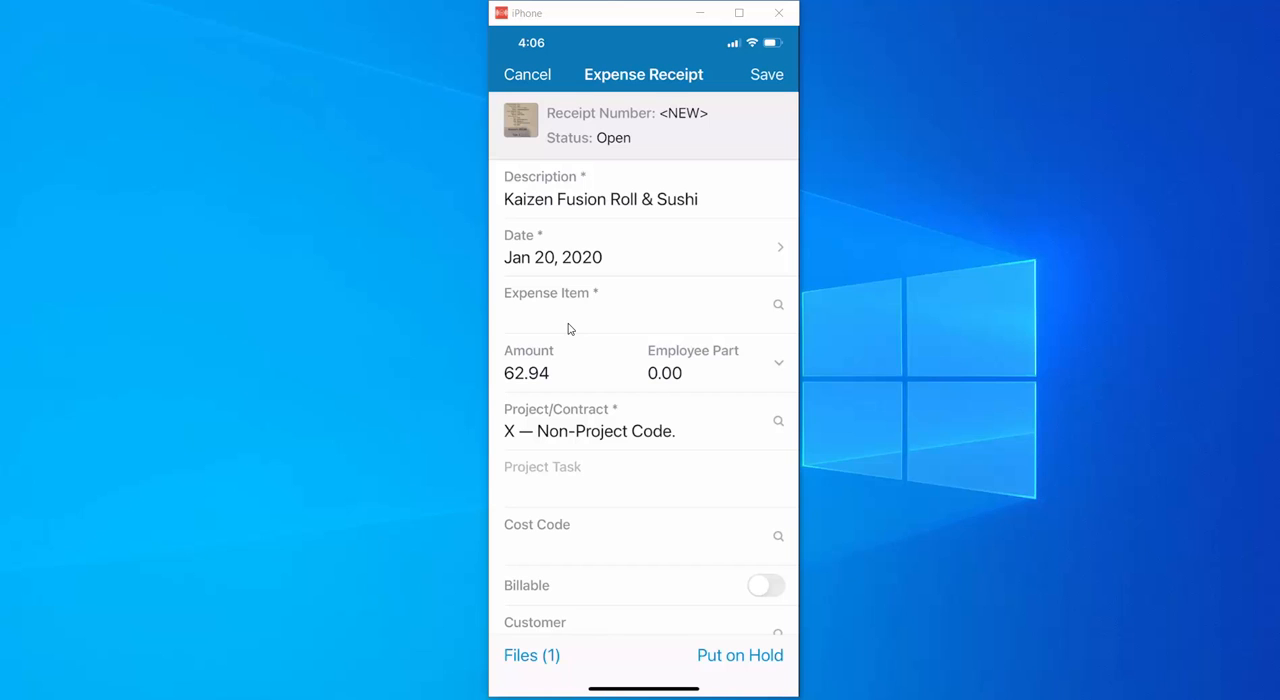
- Set the receipt's expense item to Business dinner and lunch (MEALS)
{"action": "left_click", "coordinate": [644, 304]}
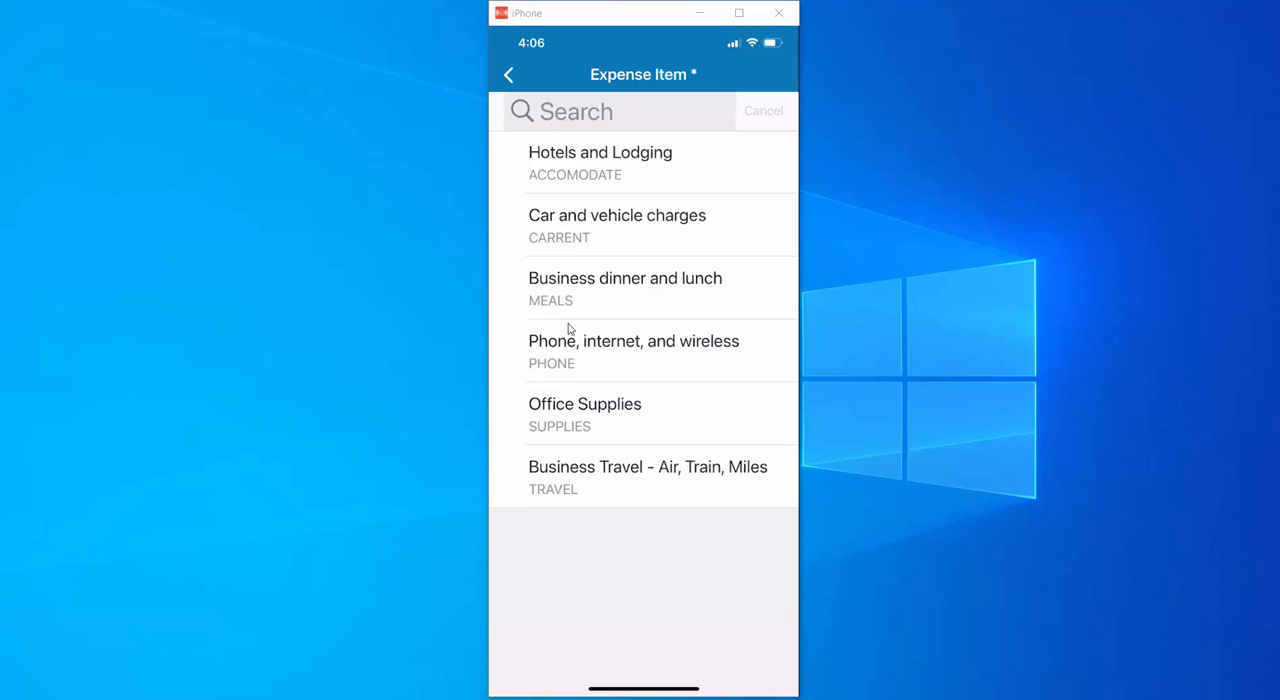
{"action": "left_click", "coordinate": [644, 288]}
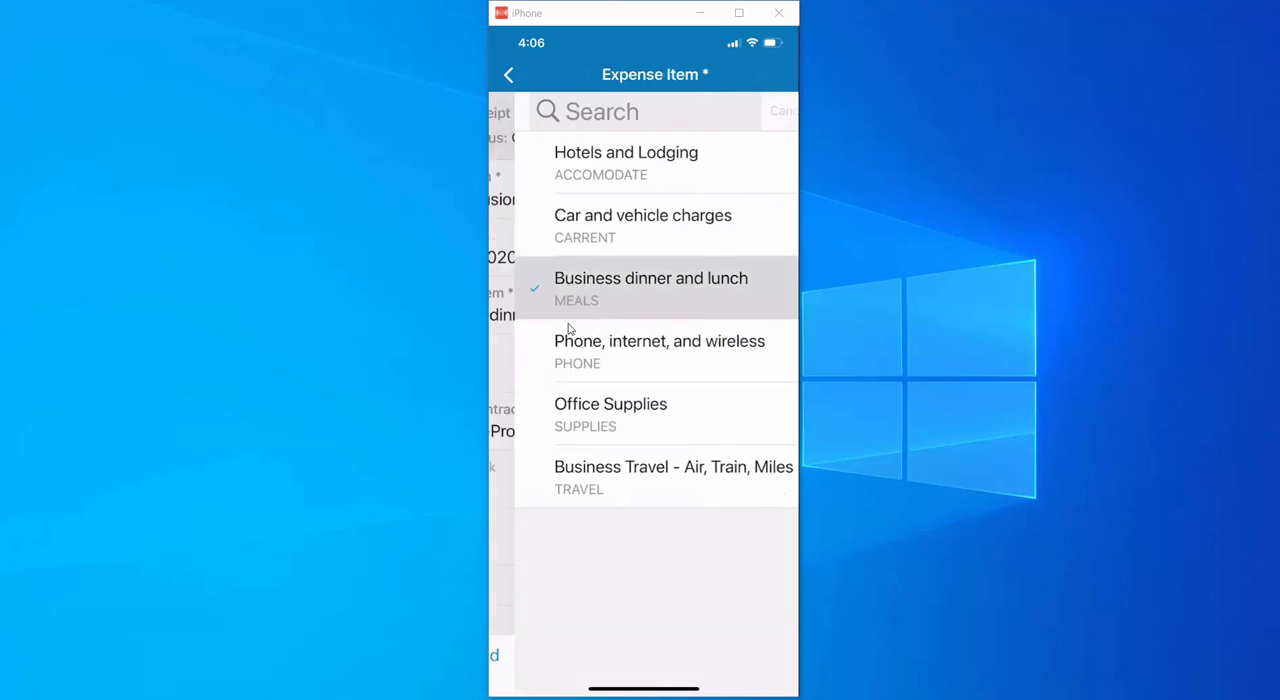
{"action": "left_click", "coordinate": [652, 288]}
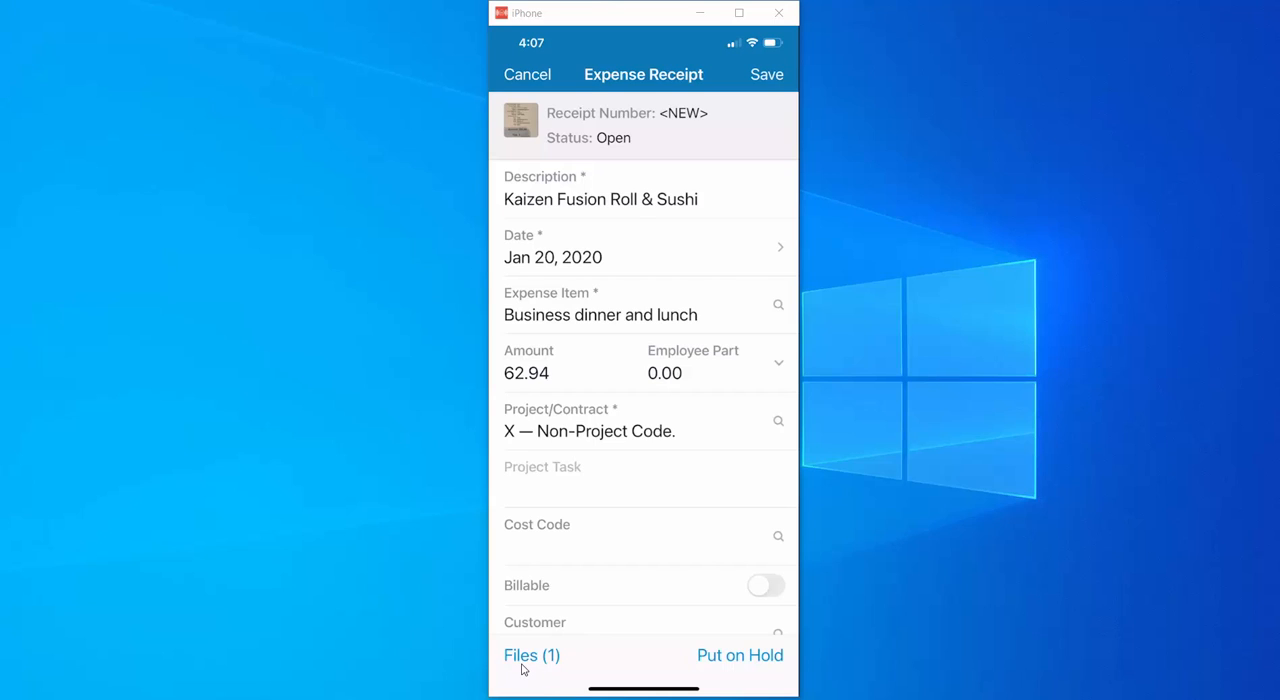
{"action": "mouse_move", "coordinate": [546, 670]}
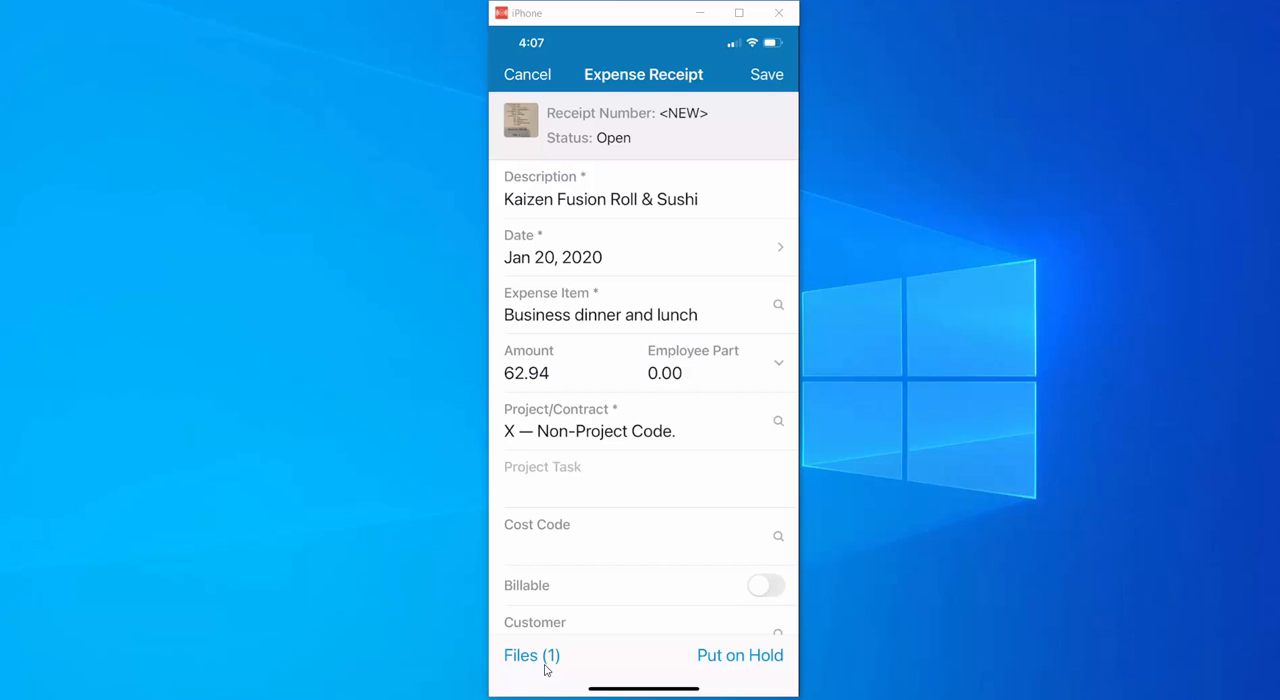
- Review the attached receipt photo showing the 62.94 total full size, then close the attachments
{"action": "left_click", "coordinate": [532, 656]}
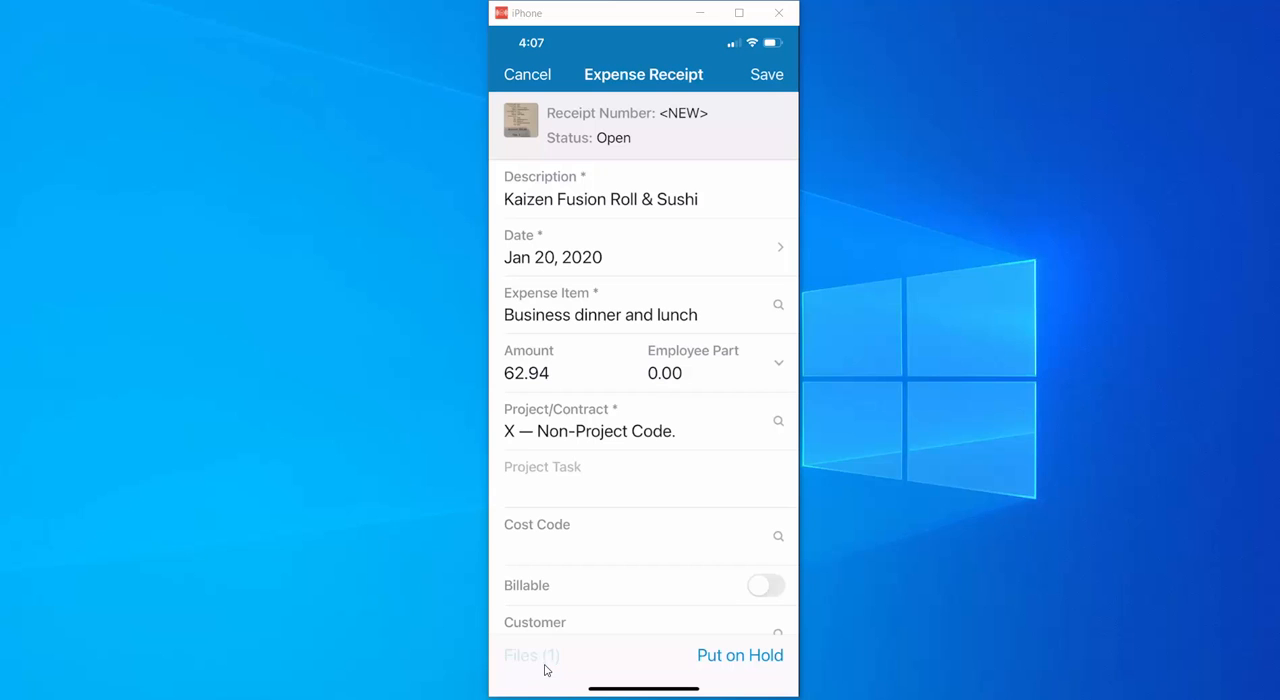
{"action": "left_click", "coordinate": [530, 656]}
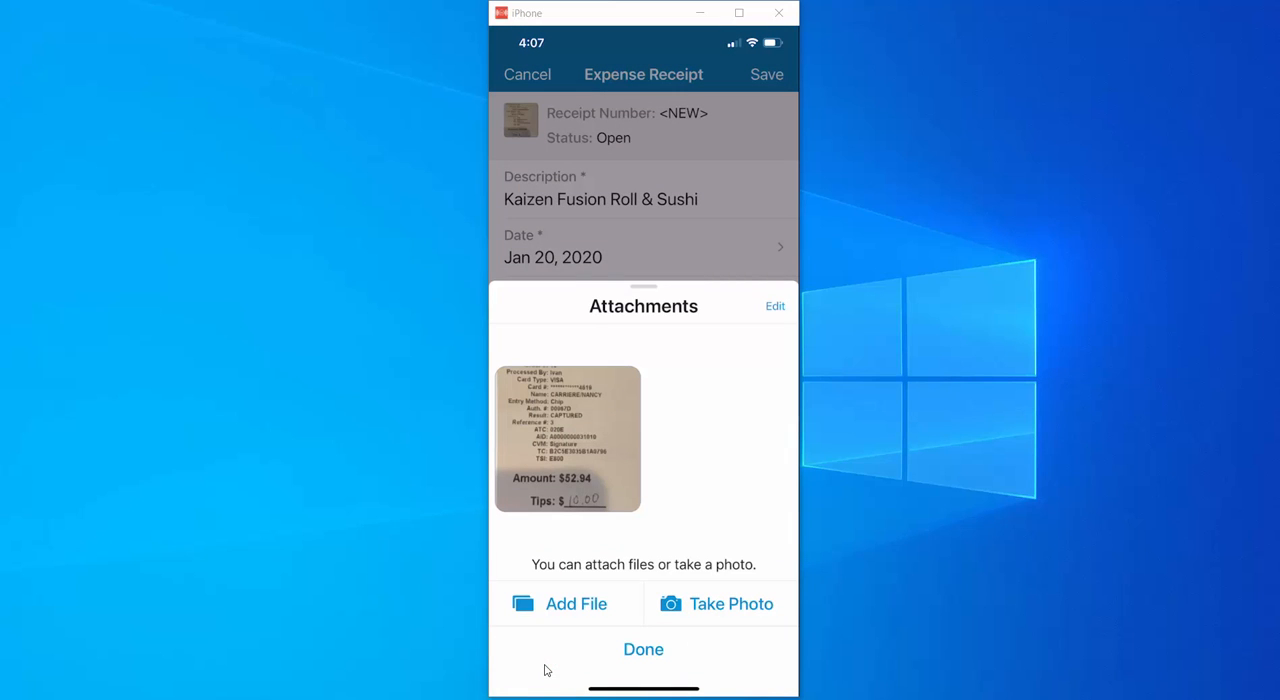
{"action": "left_click", "coordinate": [568, 440]}
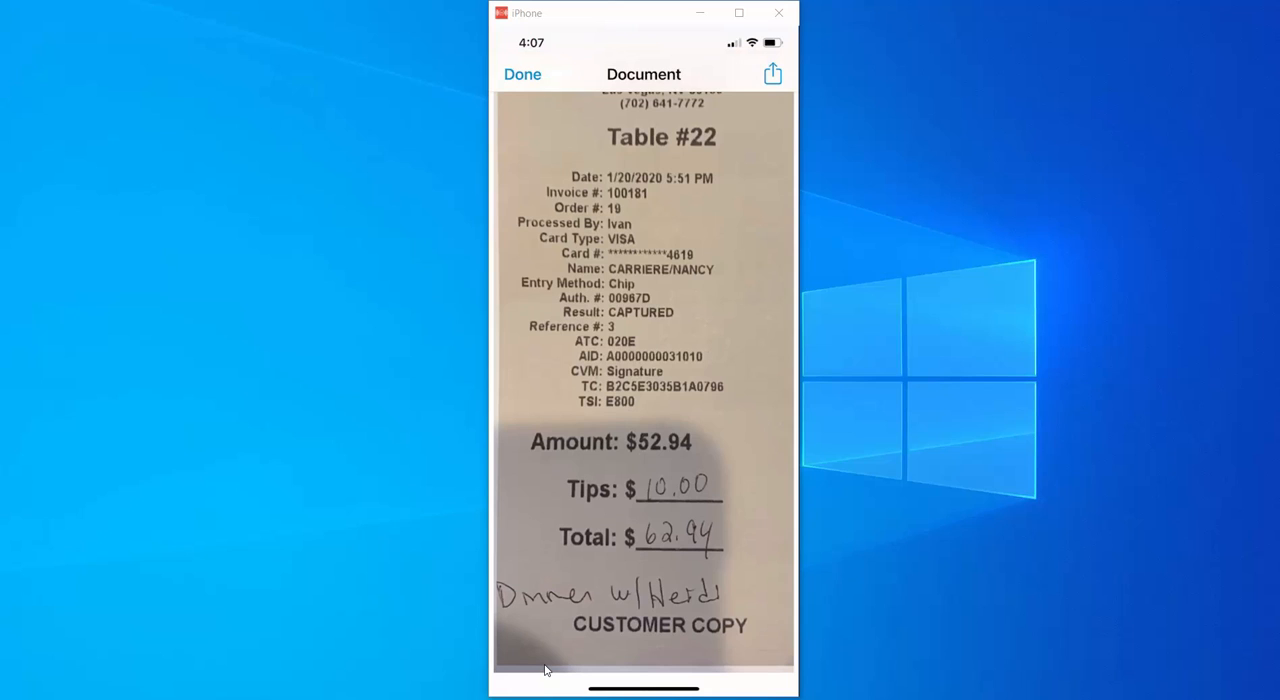
{"action": "left_click", "coordinate": [522, 74]}
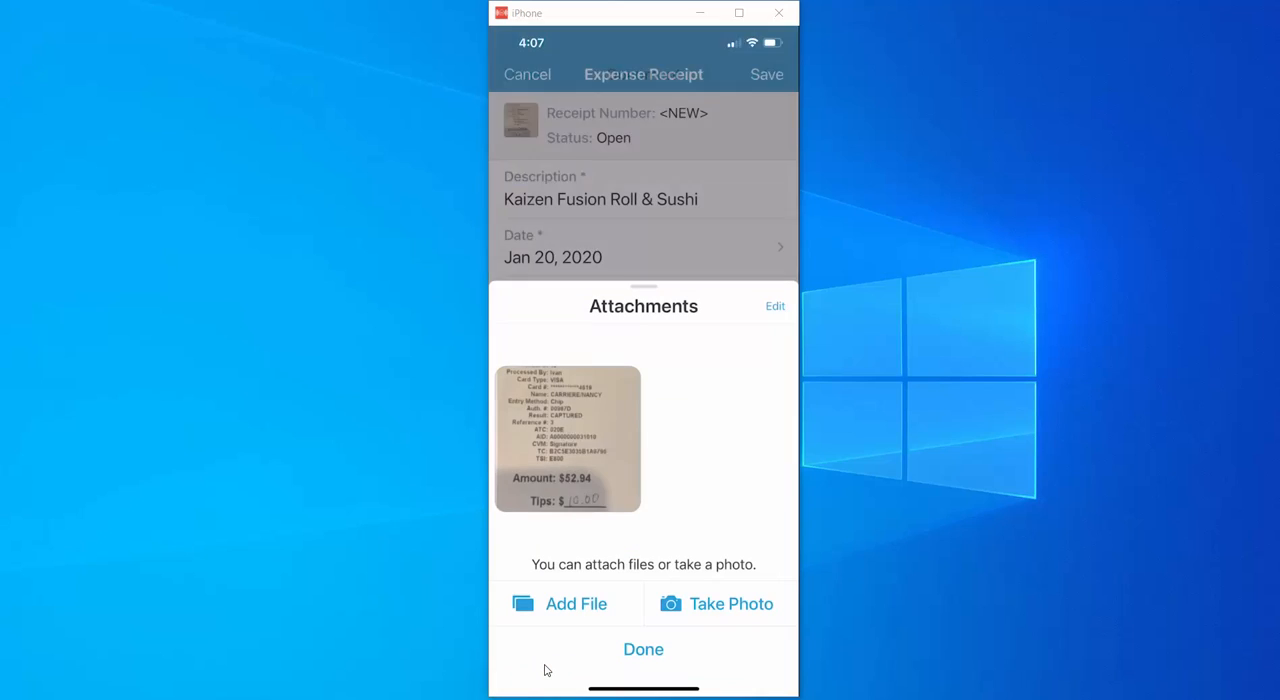
{"action": "left_click", "coordinate": [644, 648]}
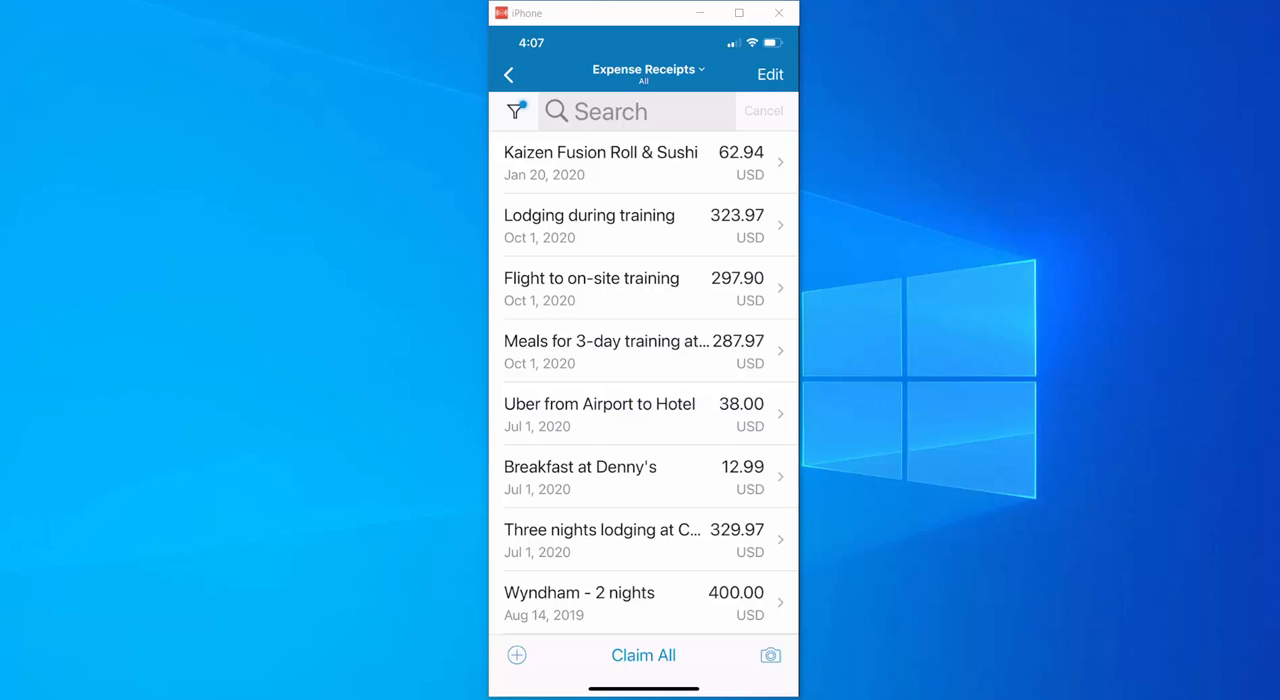
{"action": "mouse_move", "coordinate": [644, 184]}
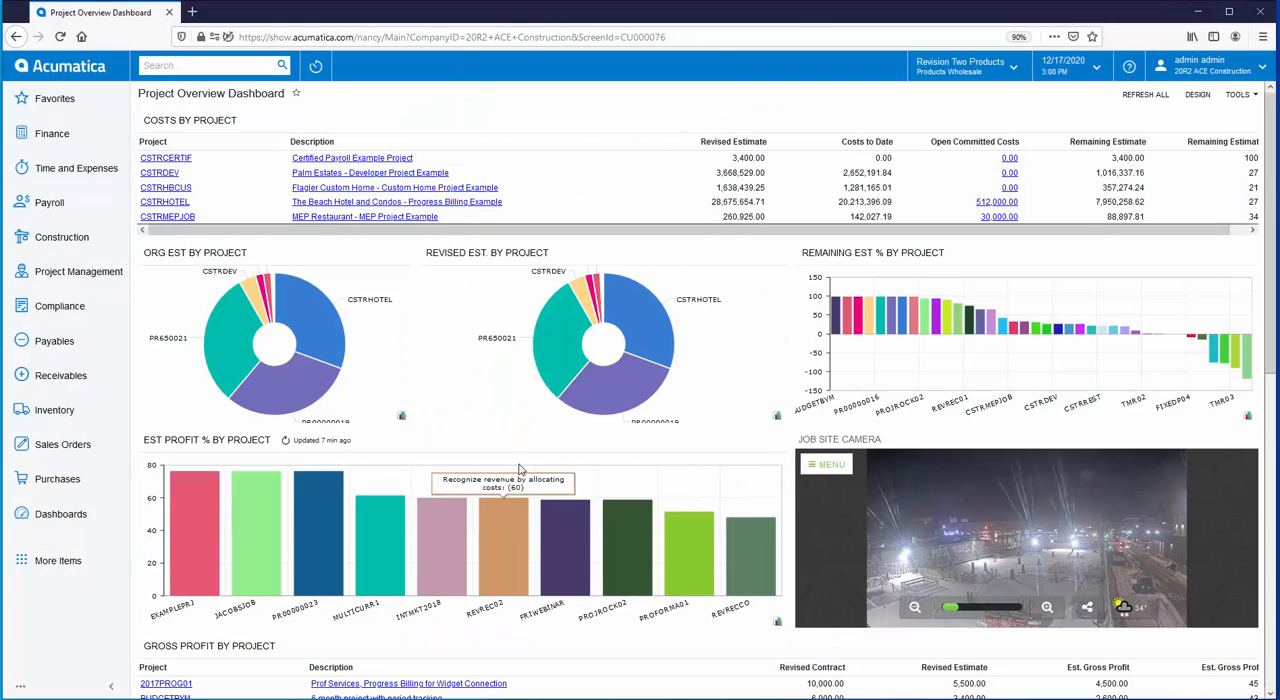
{"action": "mouse_move", "coordinate": [564, 104]}
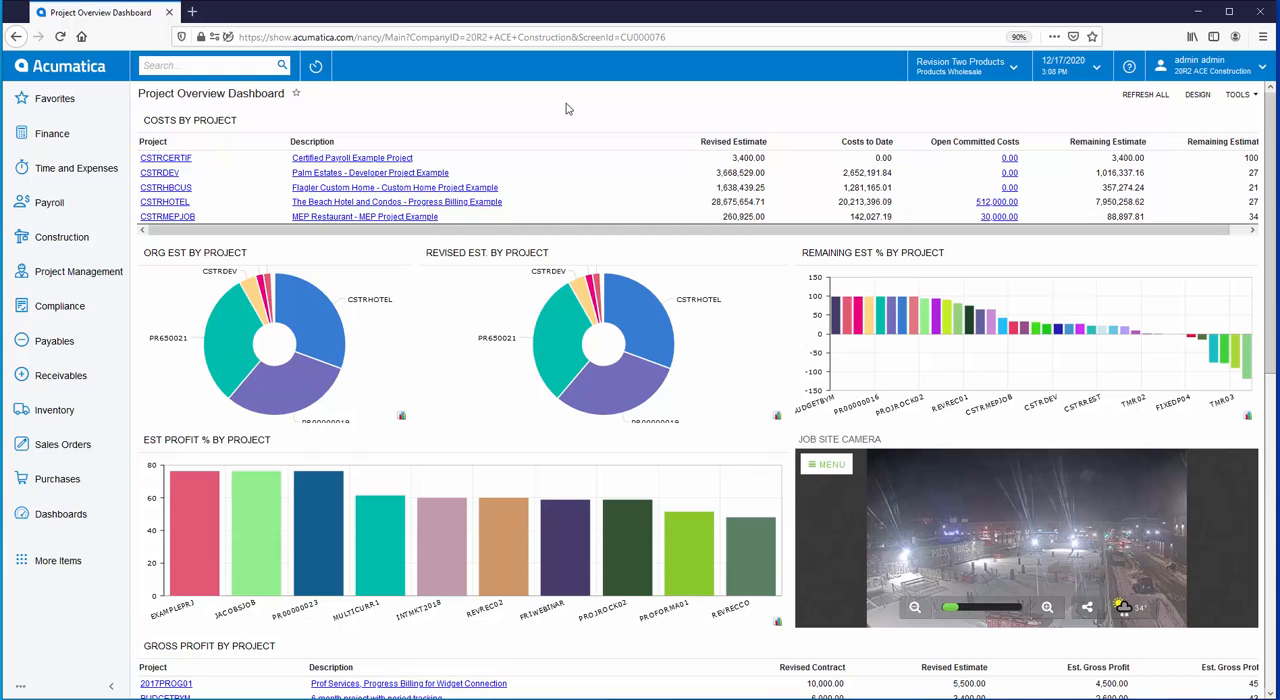
- Go to Expense Receipts under Time and Expenses in the web interface
{"action": "left_click", "coordinate": [76, 168]}
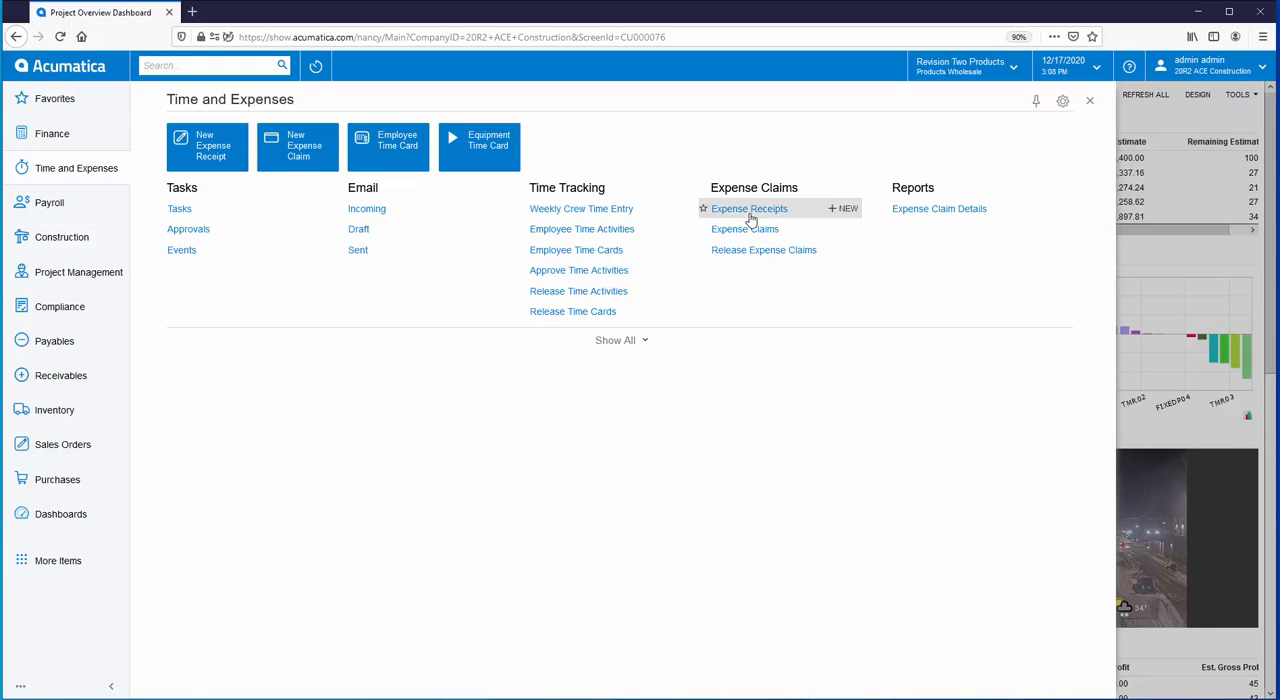
{"action": "left_click", "coordinate": [748, 208]}
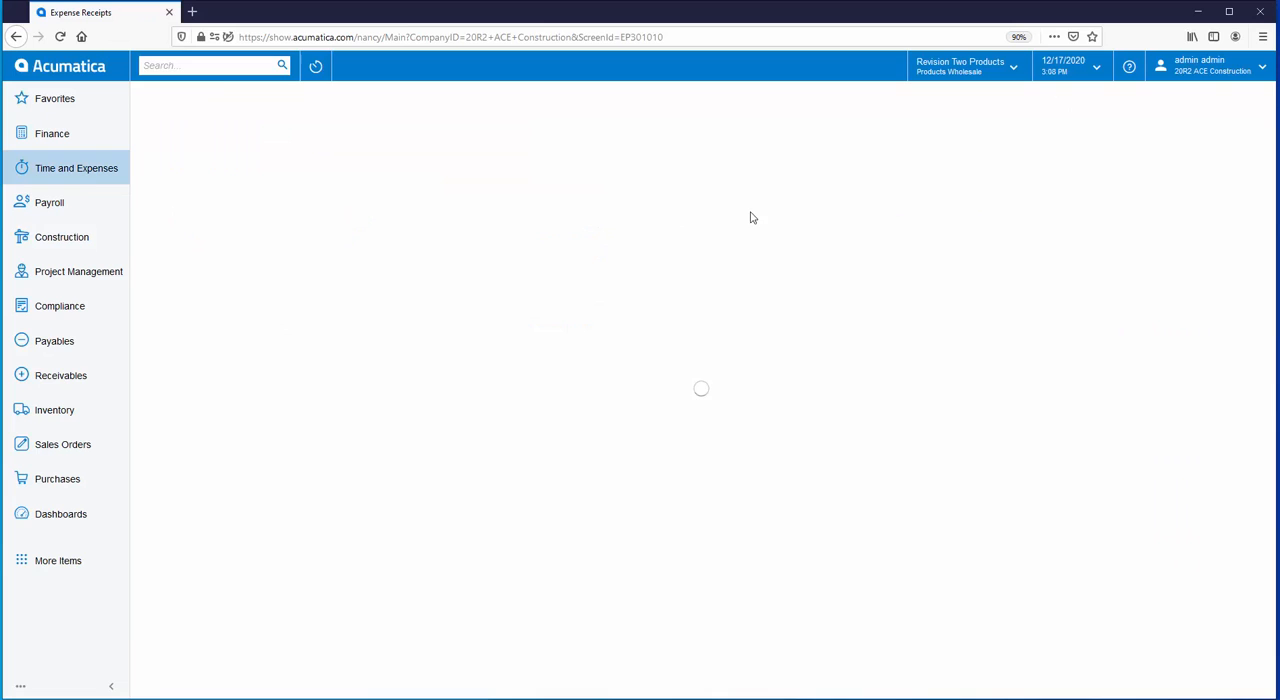